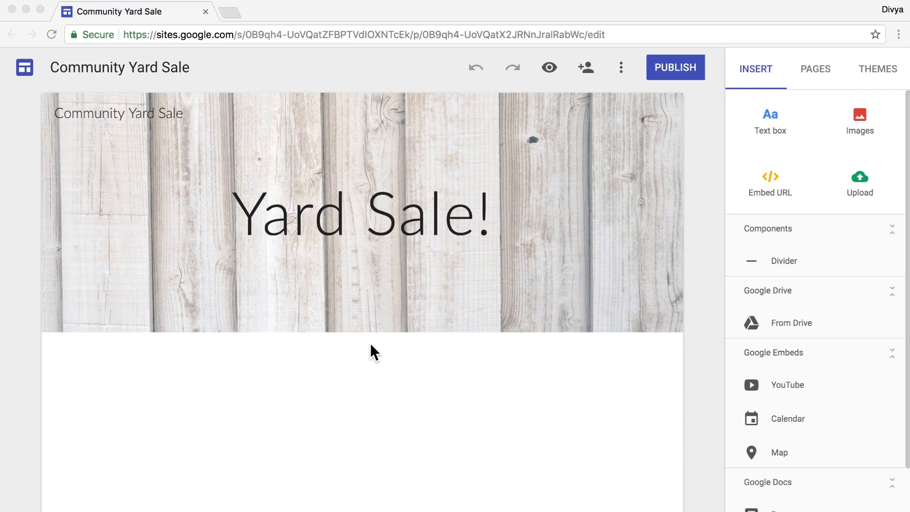
pyautogui.moveTo(880, 185)
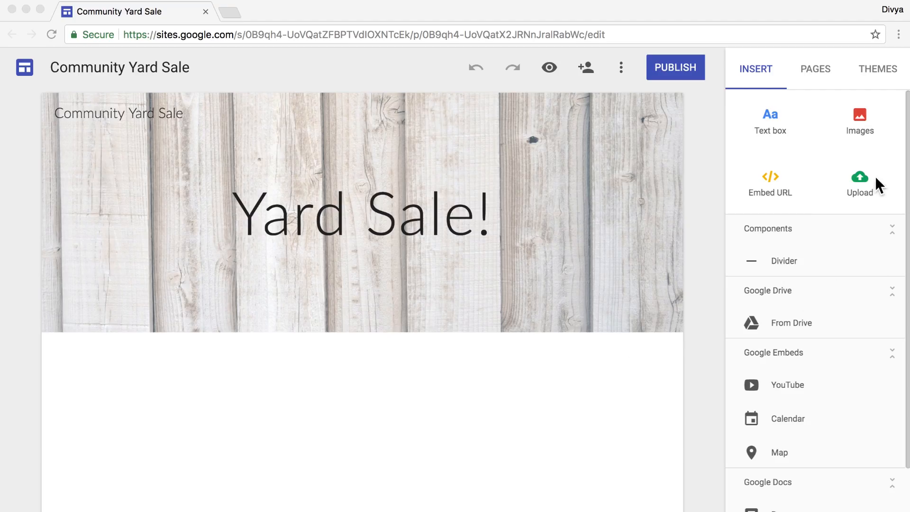
# Upload Event Logo.png from the Desktop into a new section below the banner.
pyautogui.click(859, 183)
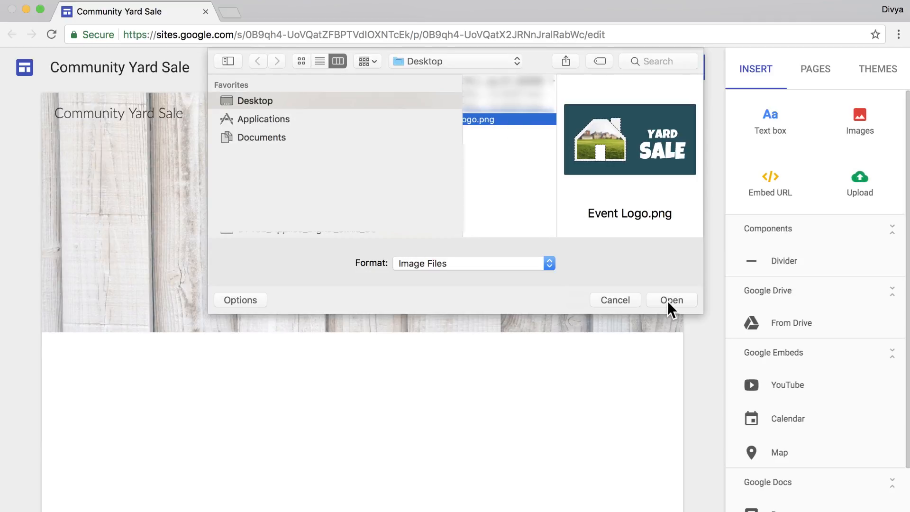
pyautogui.click(671, 300)
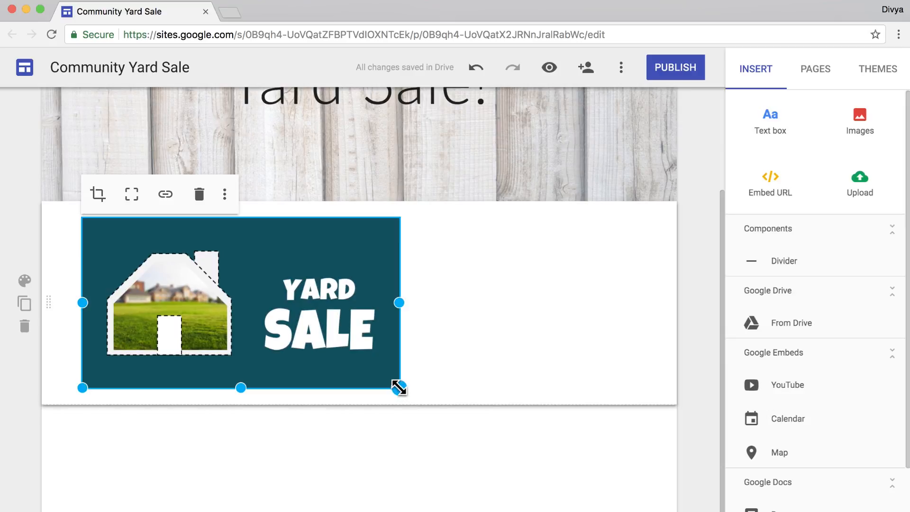
# Enlarge the Yard Sale logo to fill its section and reposition it within the section.
pyautogui.moveTo(399, 387); pyautogui.dragTo(645, 434)
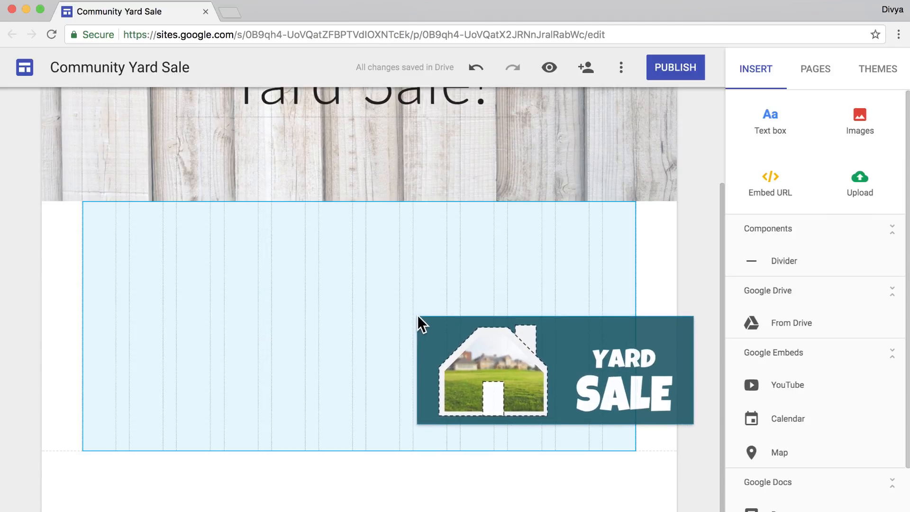
pyautogui.moveTo(554, 370); pyautogui.dragTo(276, 417)
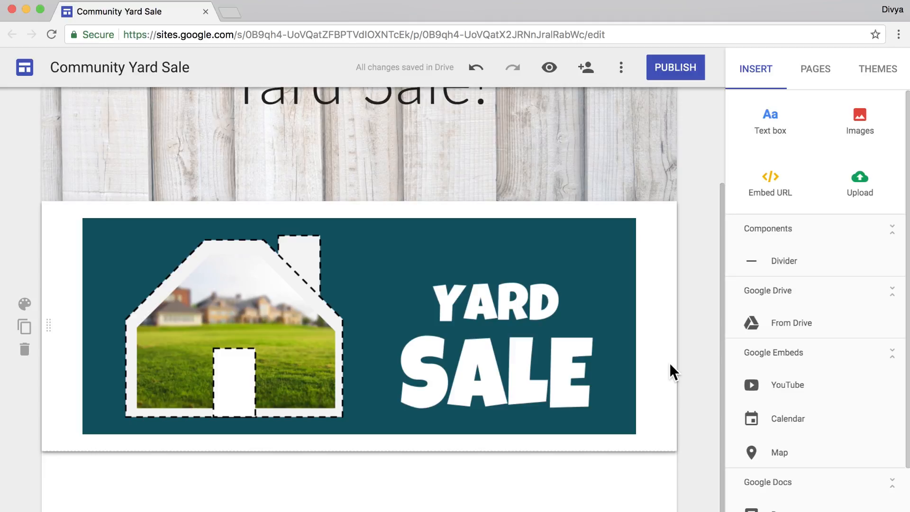
# Shrink the logo to half width, centre it, then stretch it back across the full section width.
pyautogui.click(552, 360)
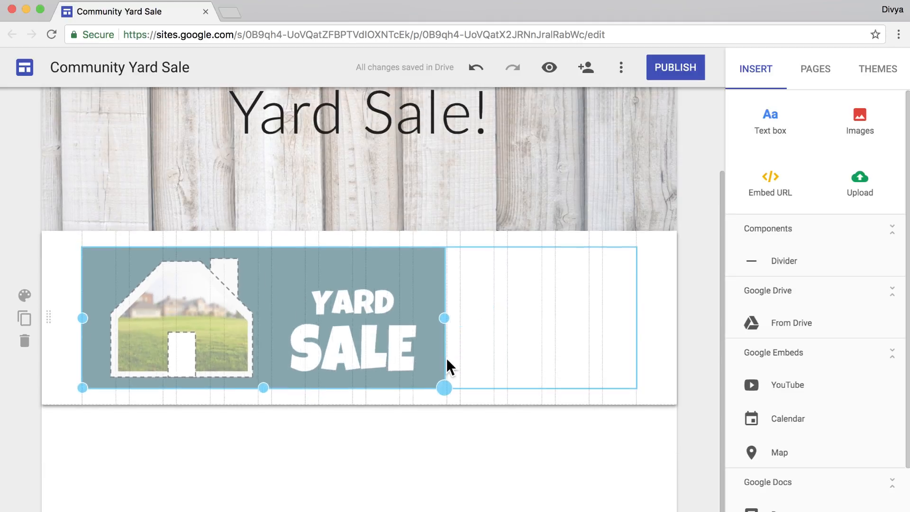
pyautogui.moveTo(262, 318); pyautogui.dragTo(528, 321)
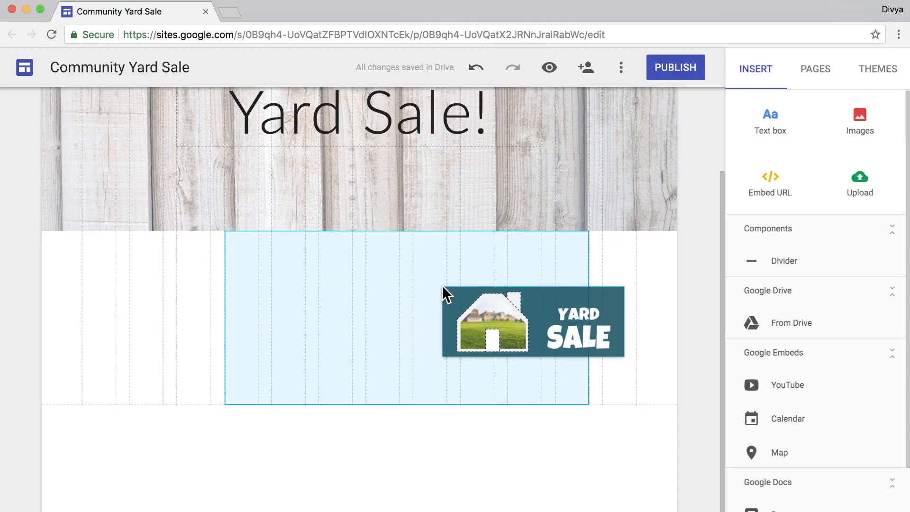
pyautogui.moveTo(532, 323); pyautogui.dragTo(265, 318)
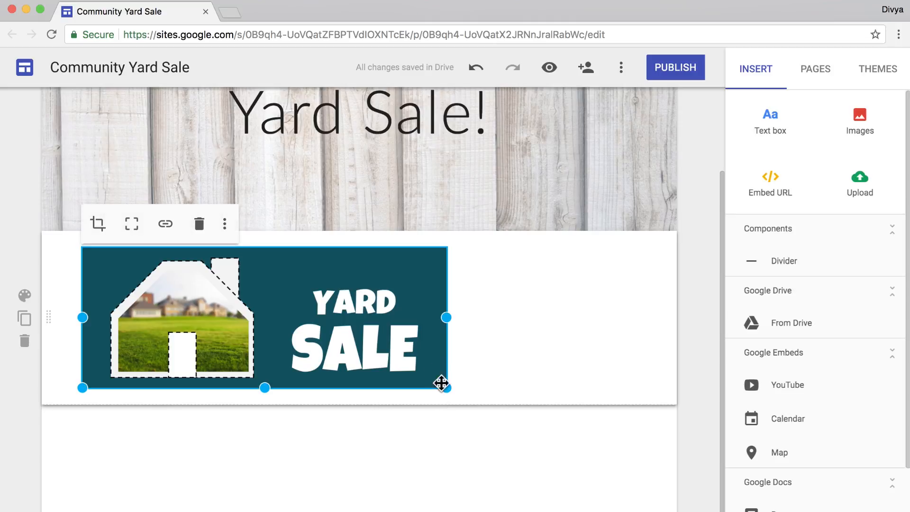
pyautogui.moveTo(443, 382); pyautogui.dragTo(637, 417)
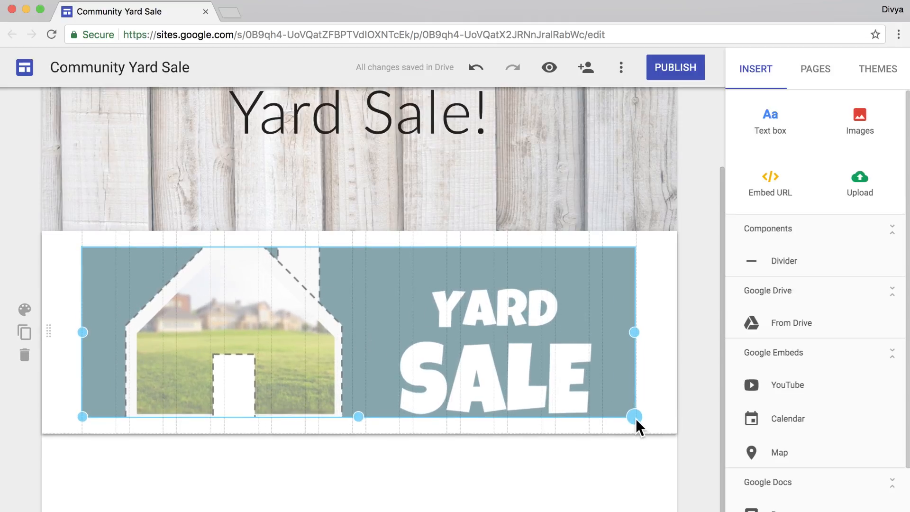